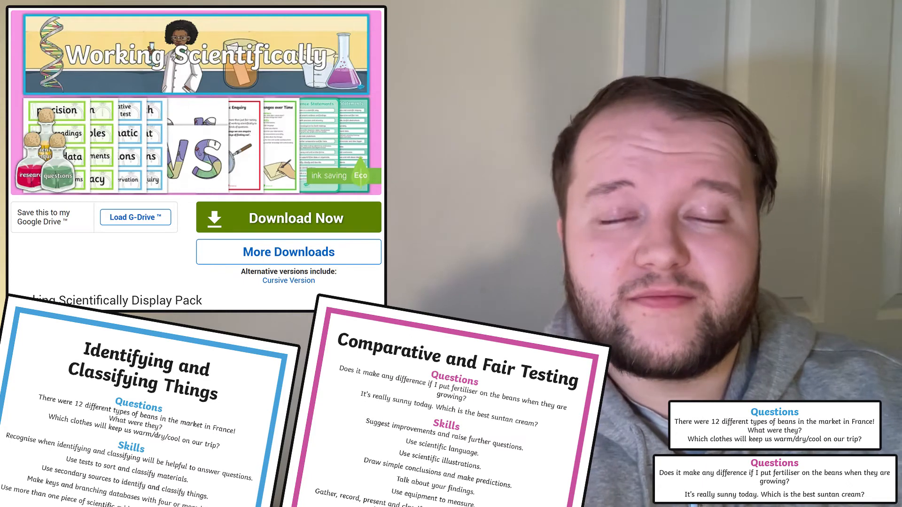
pyautogui.scroll(-3)
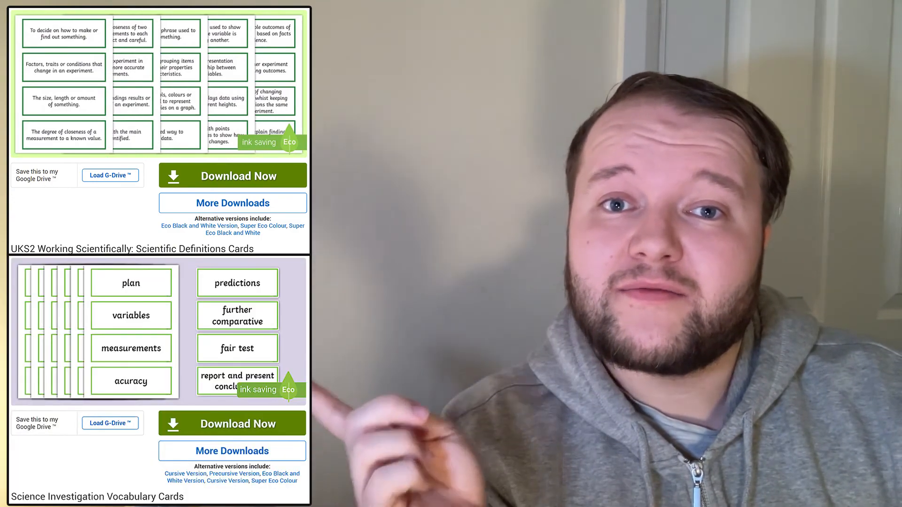